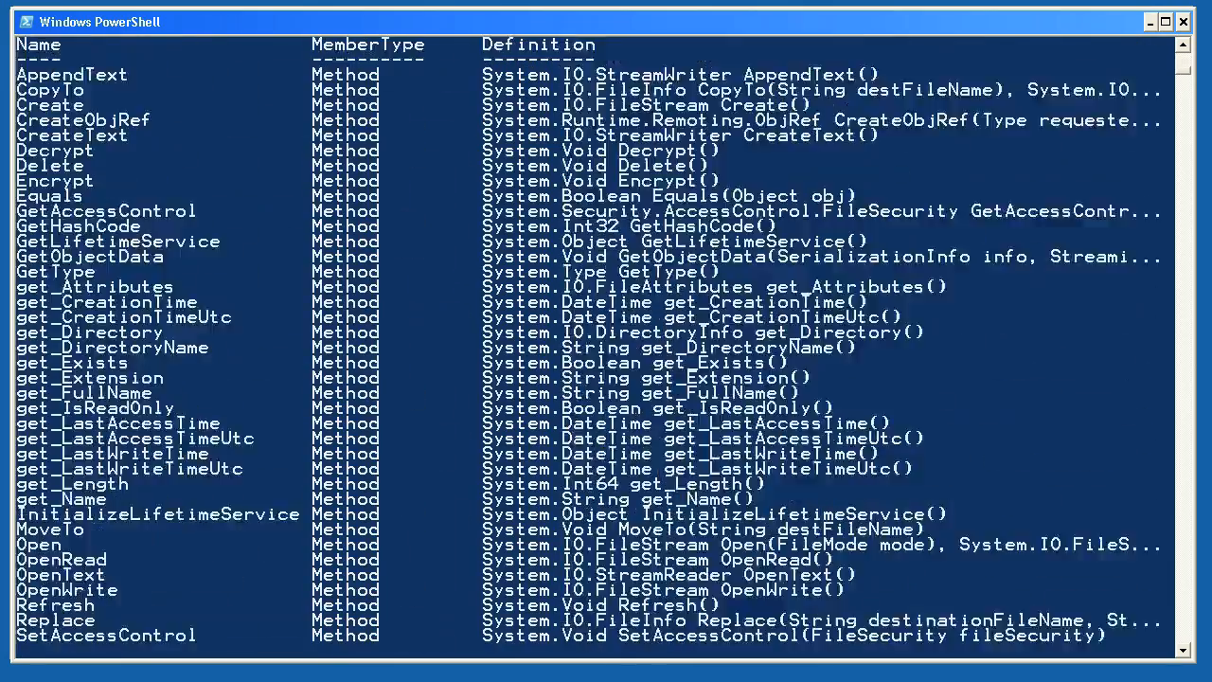
Run dir | gm to list the DirectoryInfo and FileInfo members of the current folder
{"action": "type", "text": "dir | gm"}
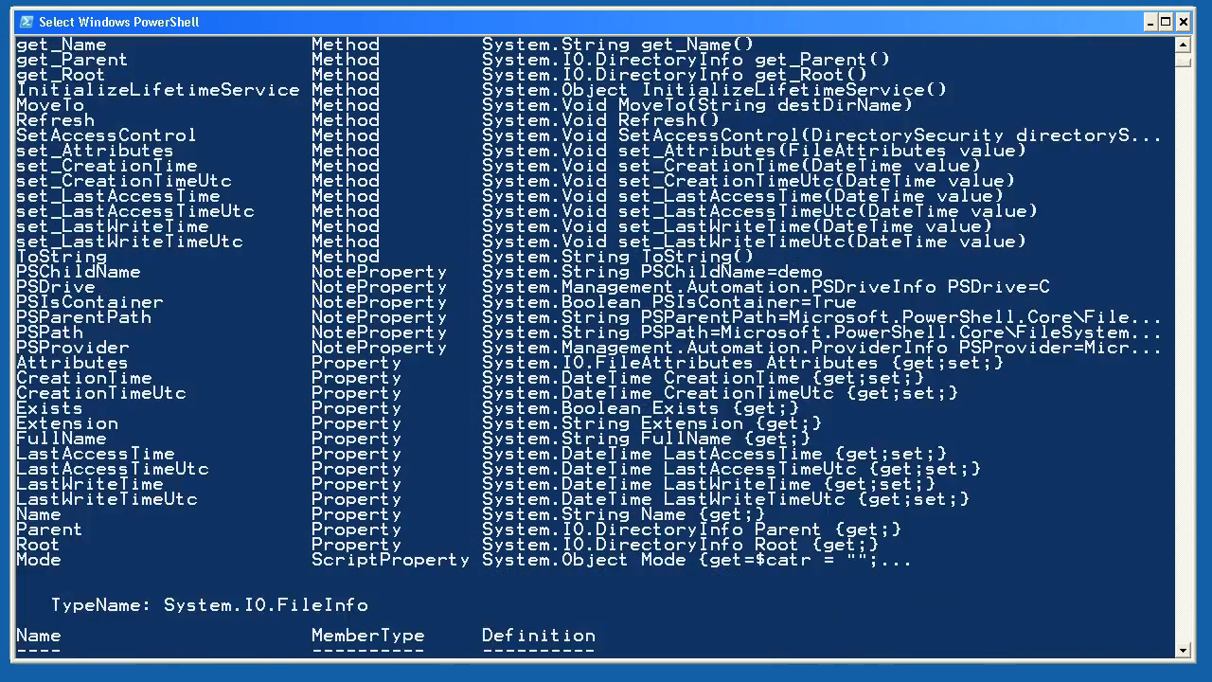
{"action": "double_click", "coordinate": [38, 559]}
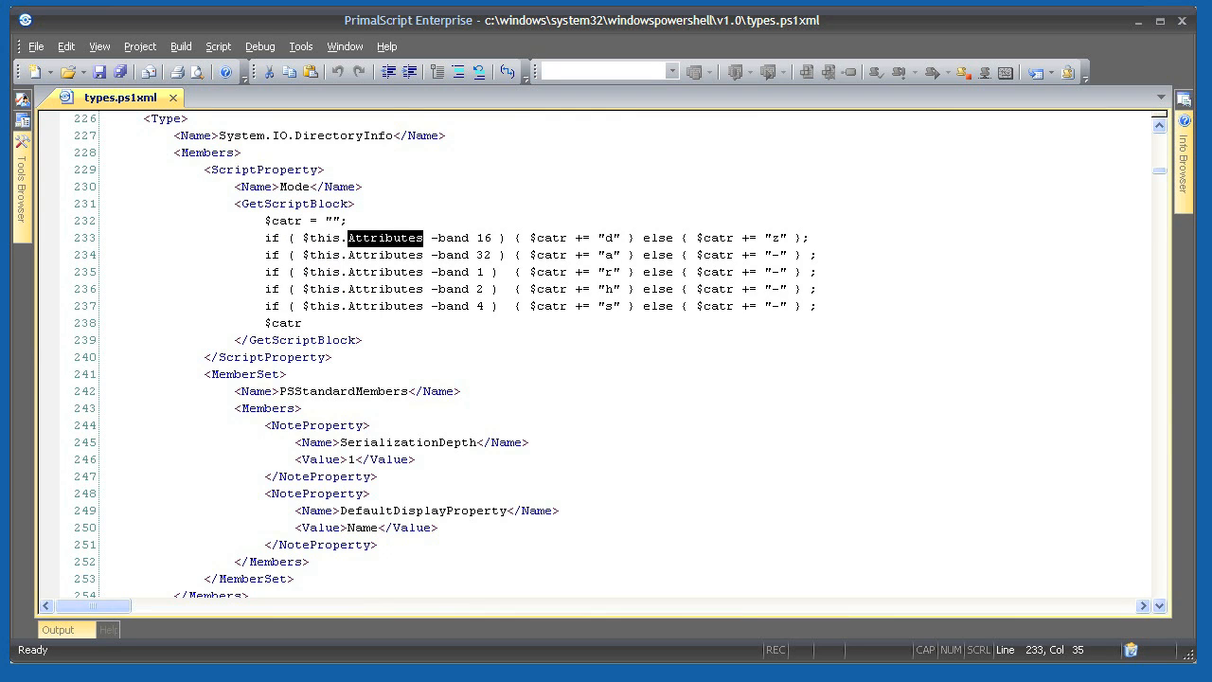
Highlight the $this.Attributes check inside the DirectoryInfo Mode script property
{"action": "left_click", "coordinate": [609, 254]}
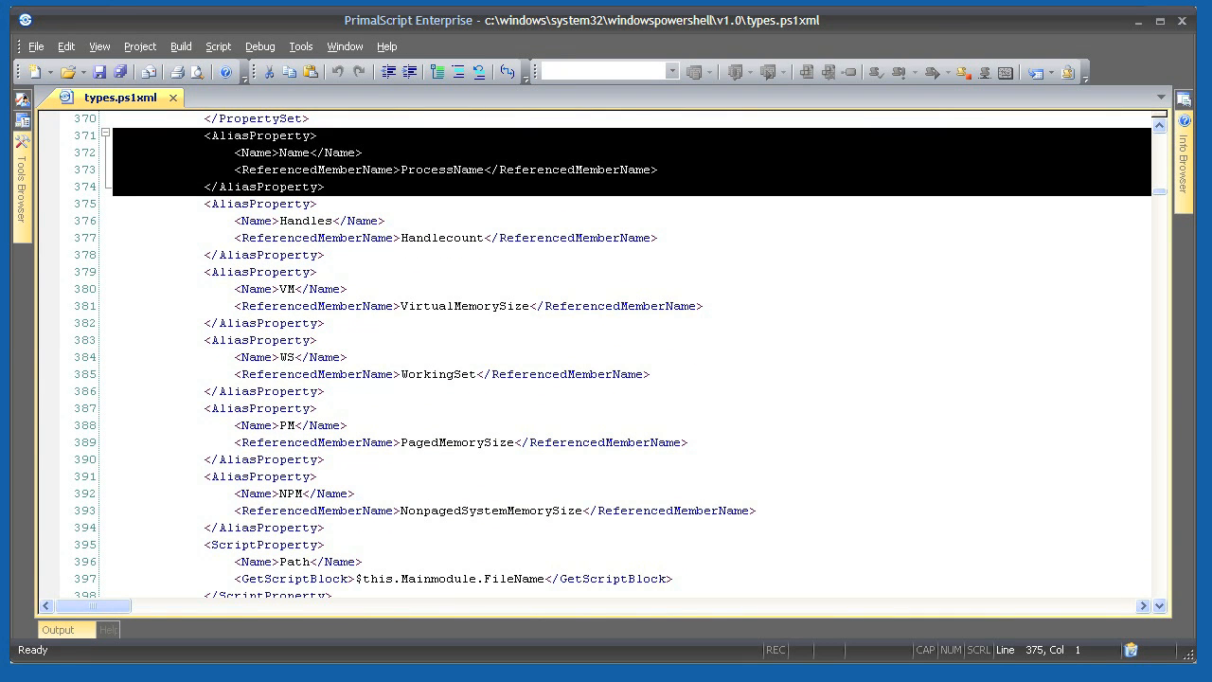
Highlight the Handles and VM alias property names in the process type definition
{"action": "left_click", "coordinate": [383, 220]}
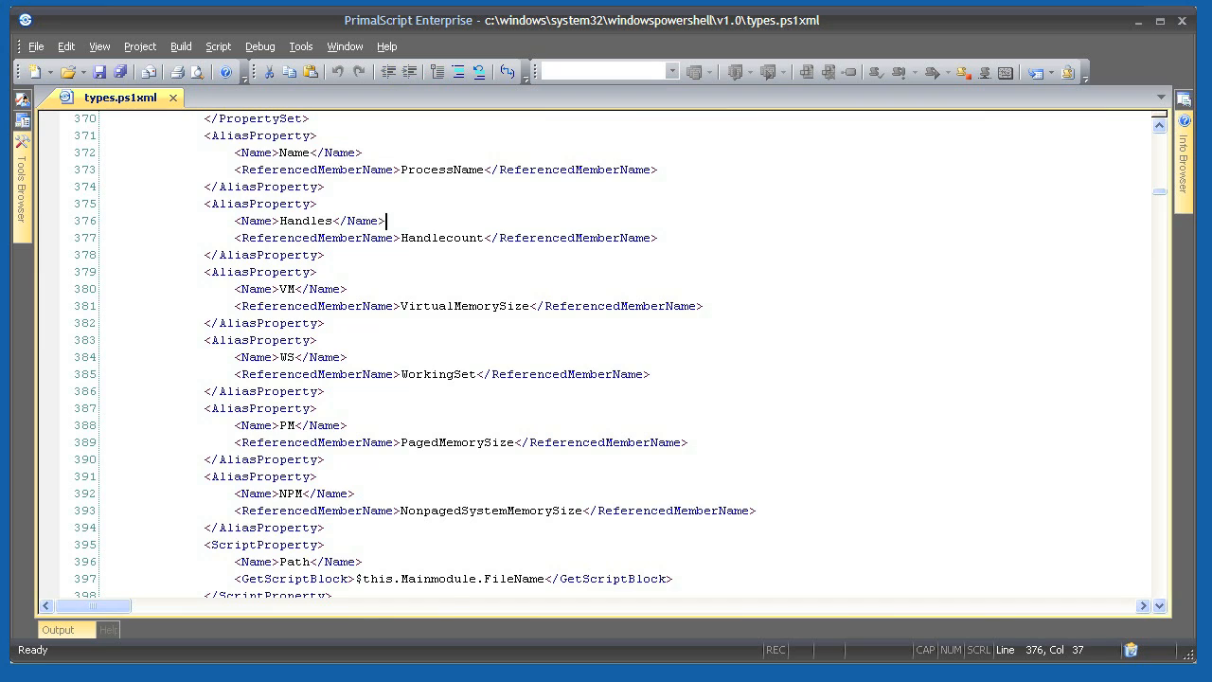
{"action": "double_click", "coordinate": [440, 171]}
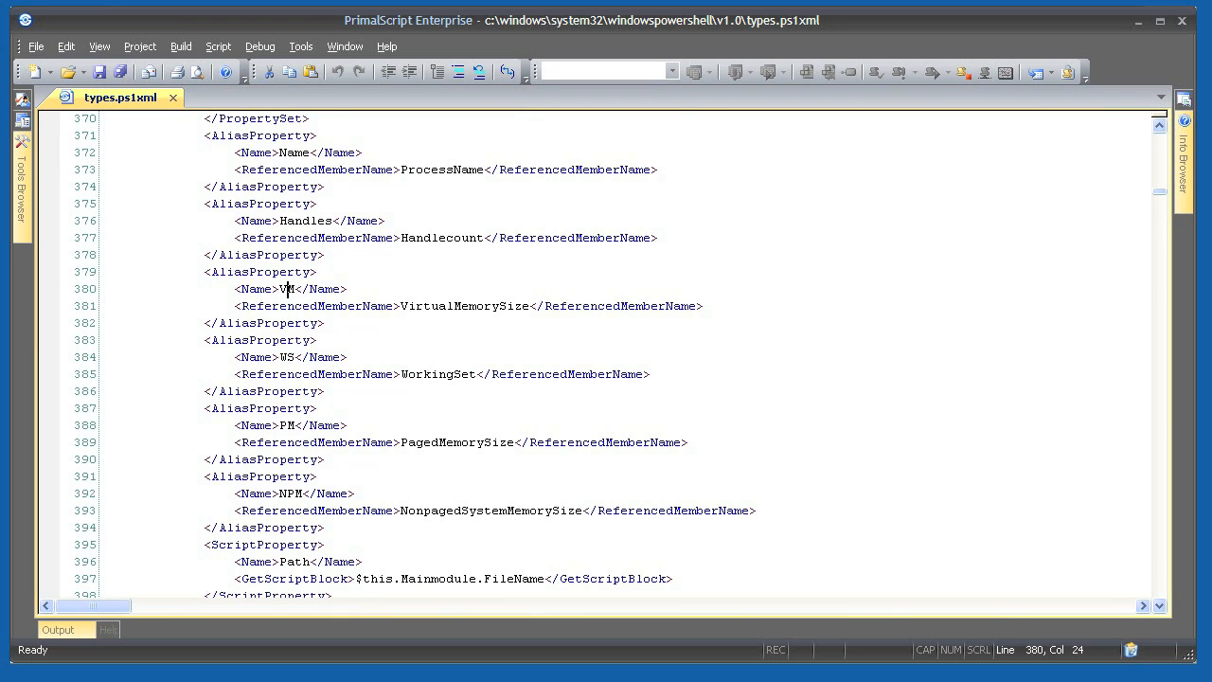
{"action": "double_click", "coordinate": [288, 356]}
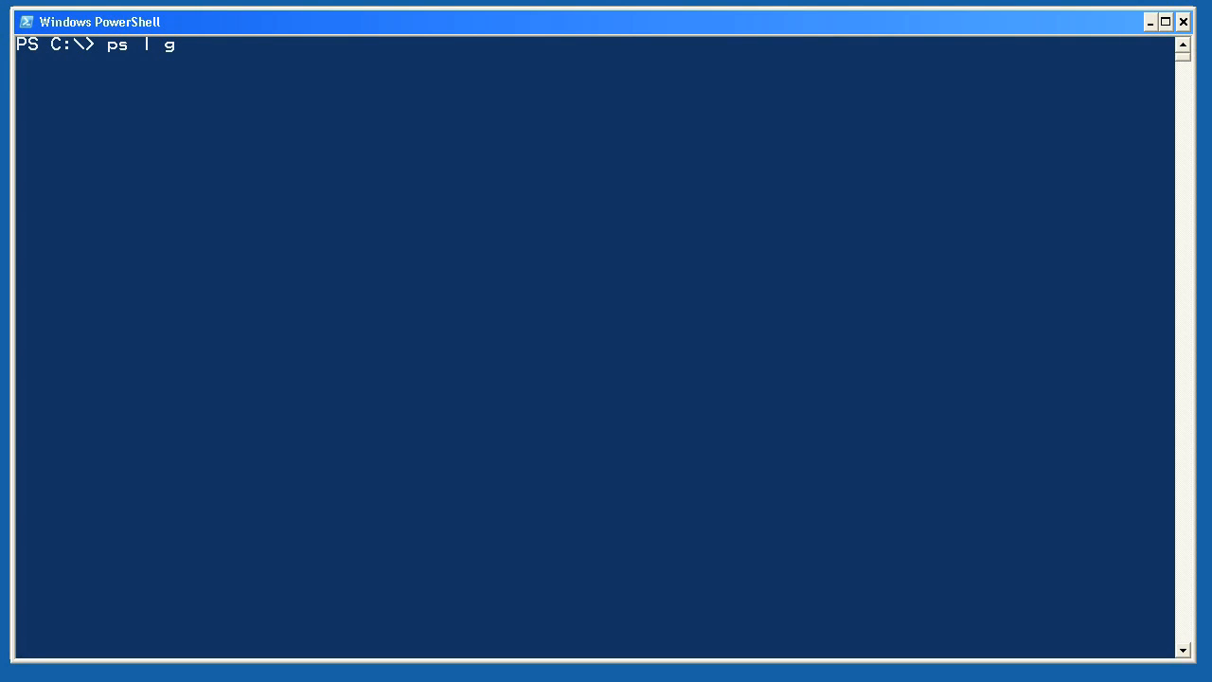
Run gwmi win32_process to query running processes from WMI
{"action": "type", "text": "gwmi win3"}
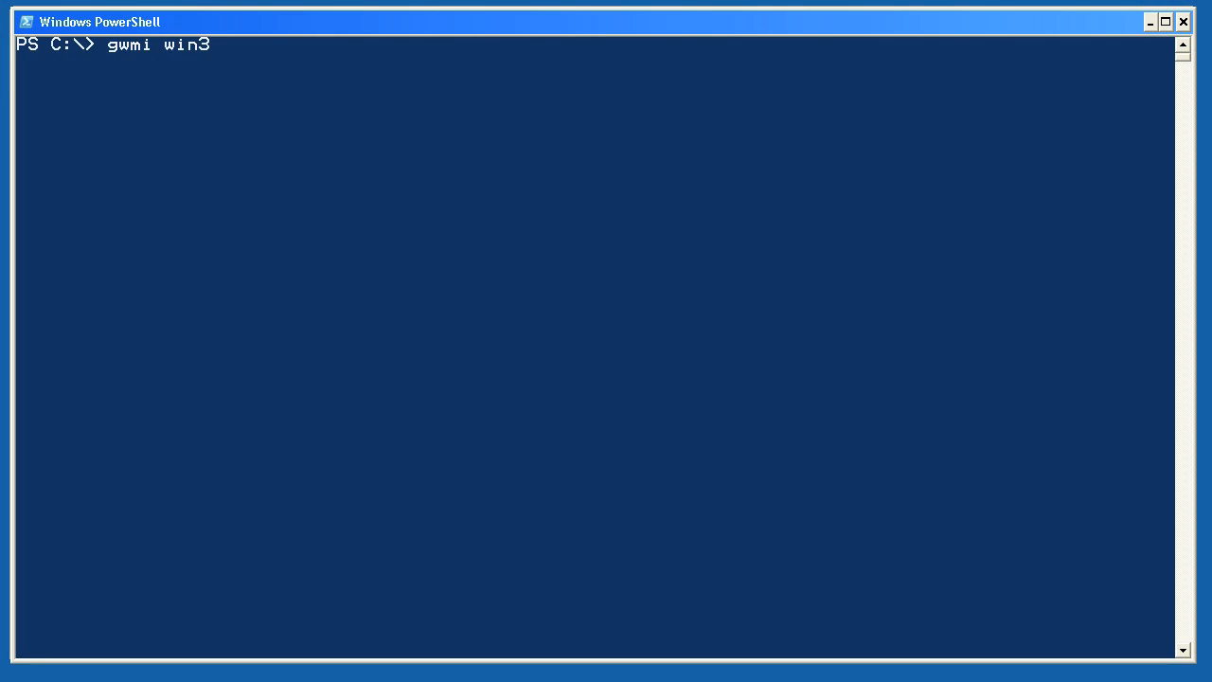
{"action": "type", "text": "2_process"}
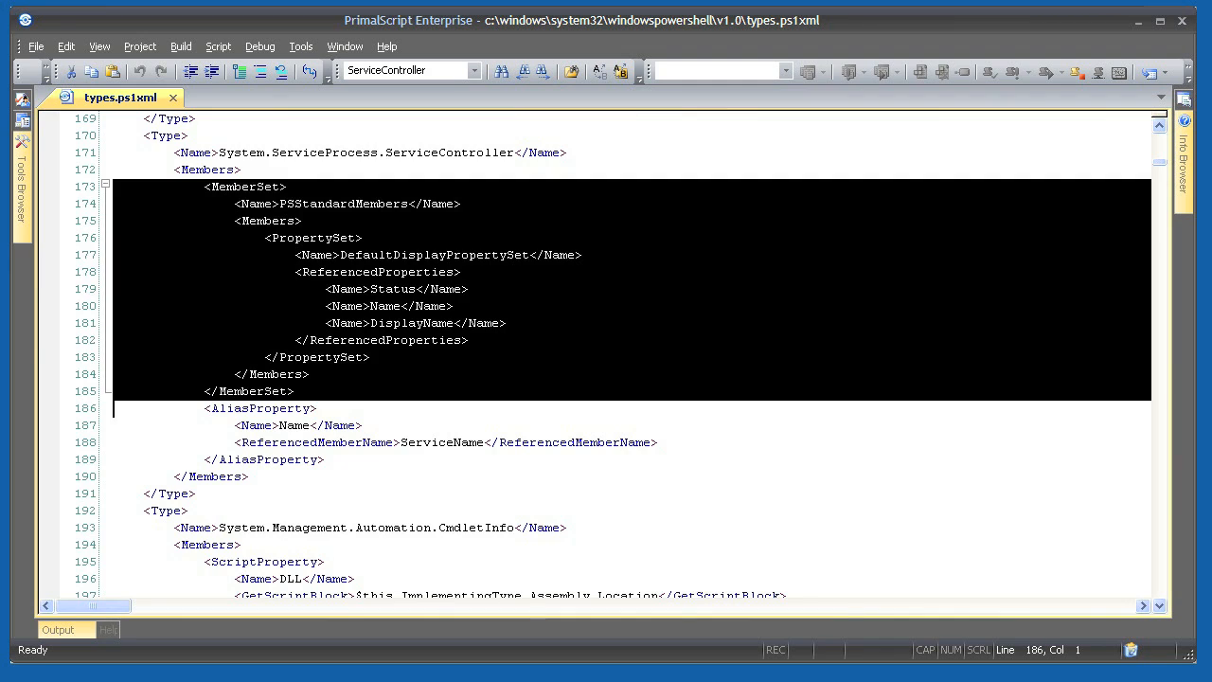
Review the ServiceController standard members block and scroll to its Name alias
{"action": "double_click", "coordinate": [436, 254]}
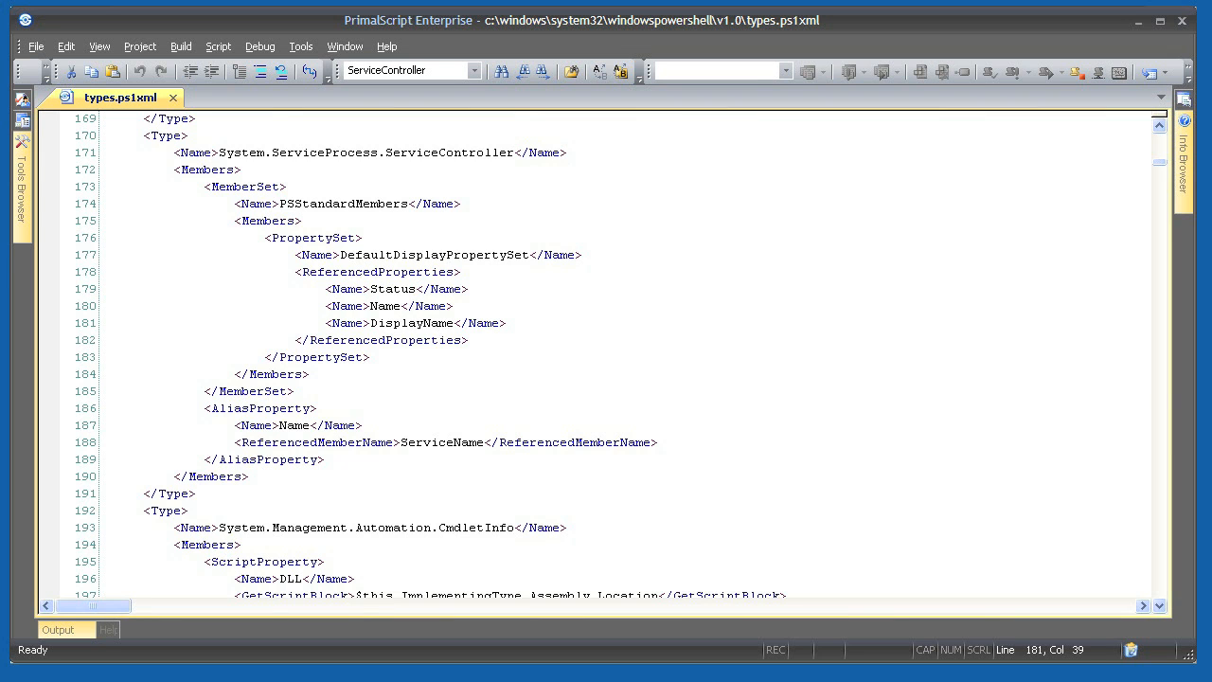
{"action": "scroll", "scroll_direction": "down", "scroll_amount": 3}
{"action": "type", "text": "directoryinfo"}
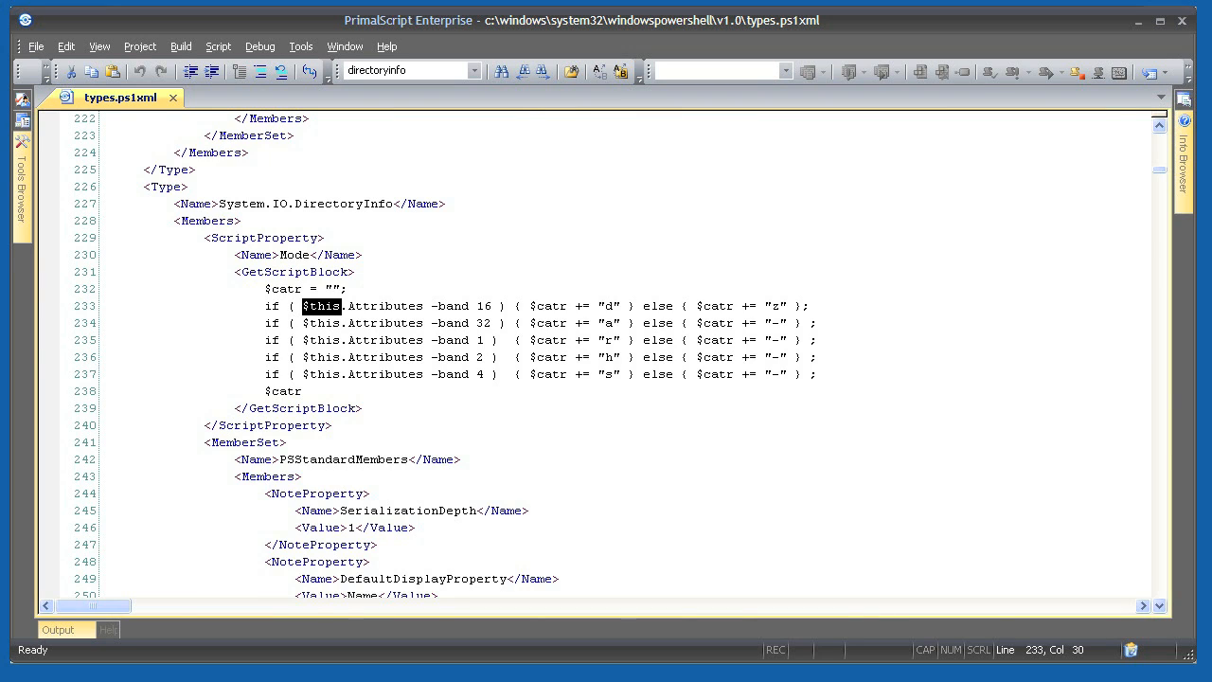
Highlight $this and the returned $catr in the Mode script, then scroll toward the ManagementObject script methods
{"action": "double_click", "coordinate": [384, 306]}
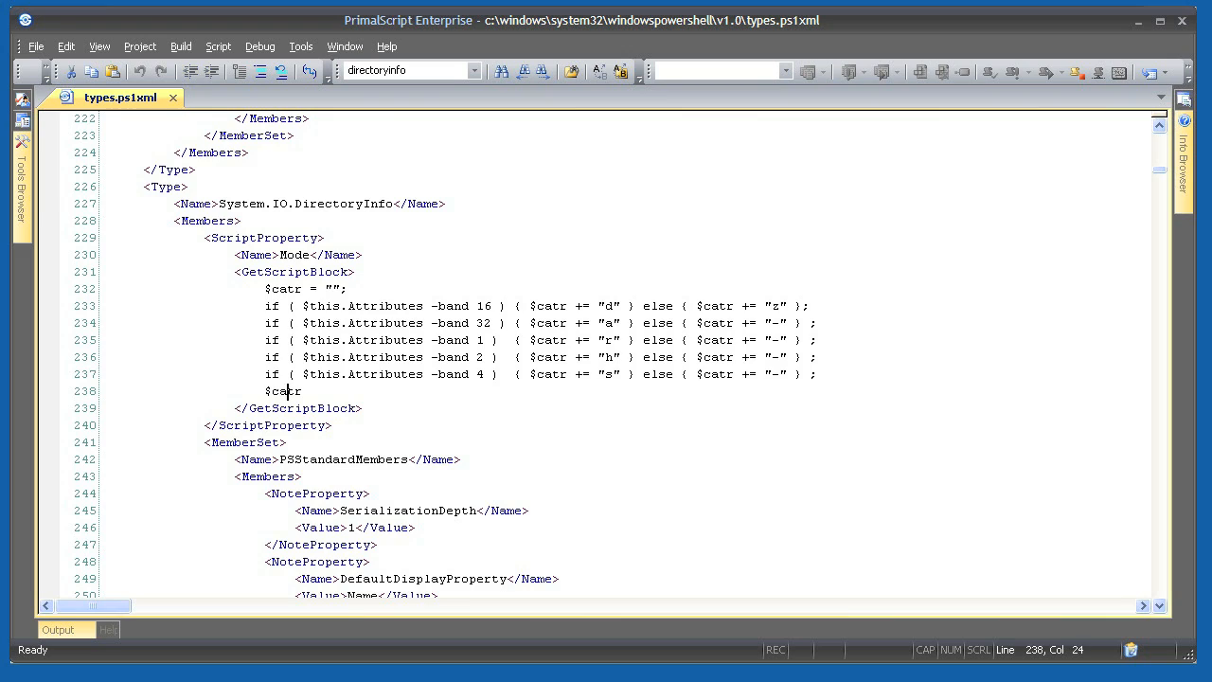
{"action": "double_click", "coordinate": [282, 390]}
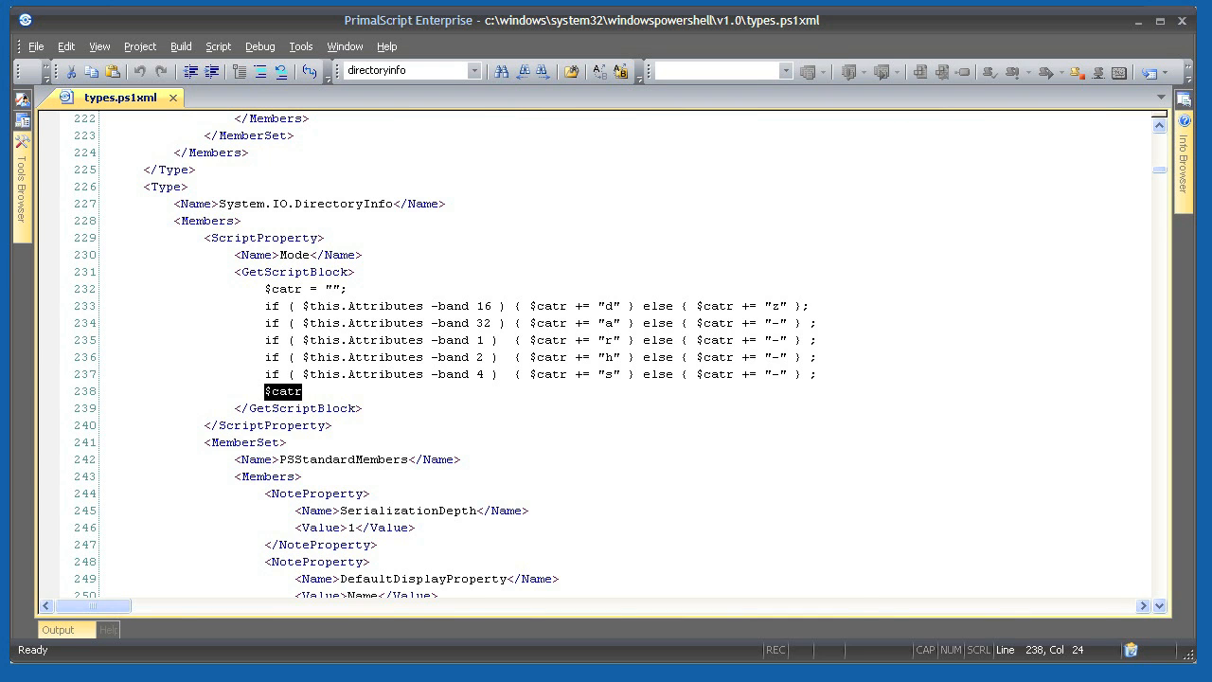
{"action": "scroll", "scroll_direction": "down", "scroll_amount": 3}
{"action": "type", "text": "ScriptMethod"}
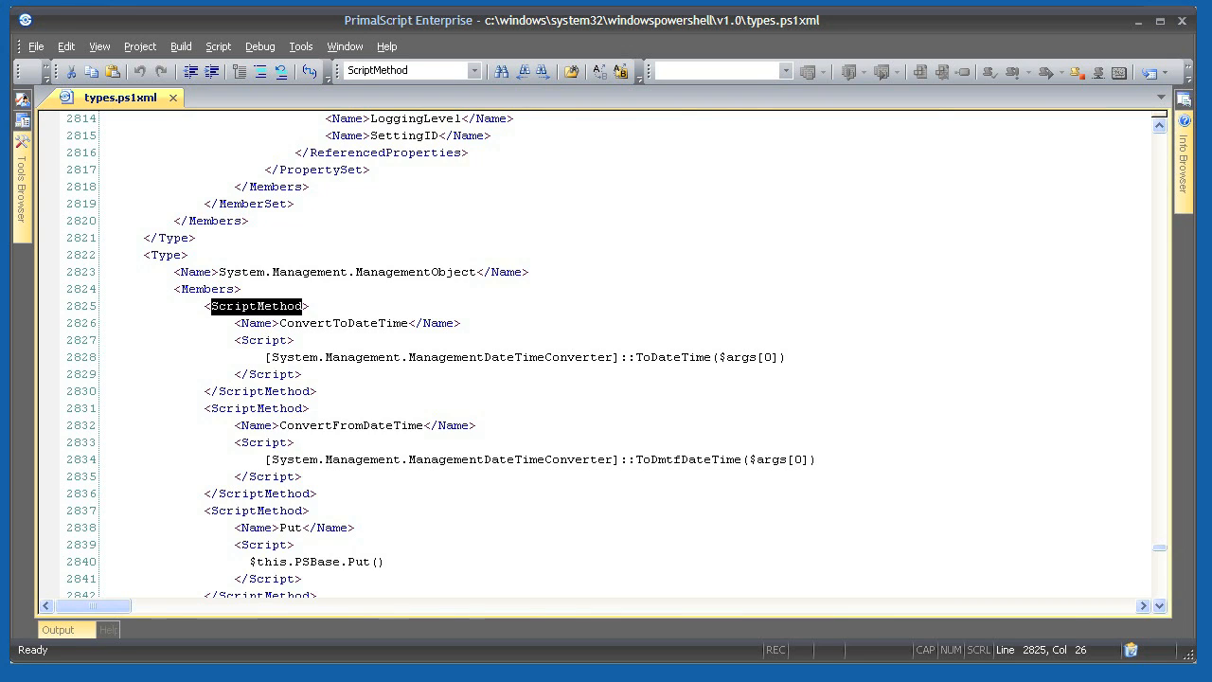
Highlight the ToDateTime method name and the $args[0] argument in the ConvertToDateTime script line
{"action": "left_click", "coordinate": [378, 273]}
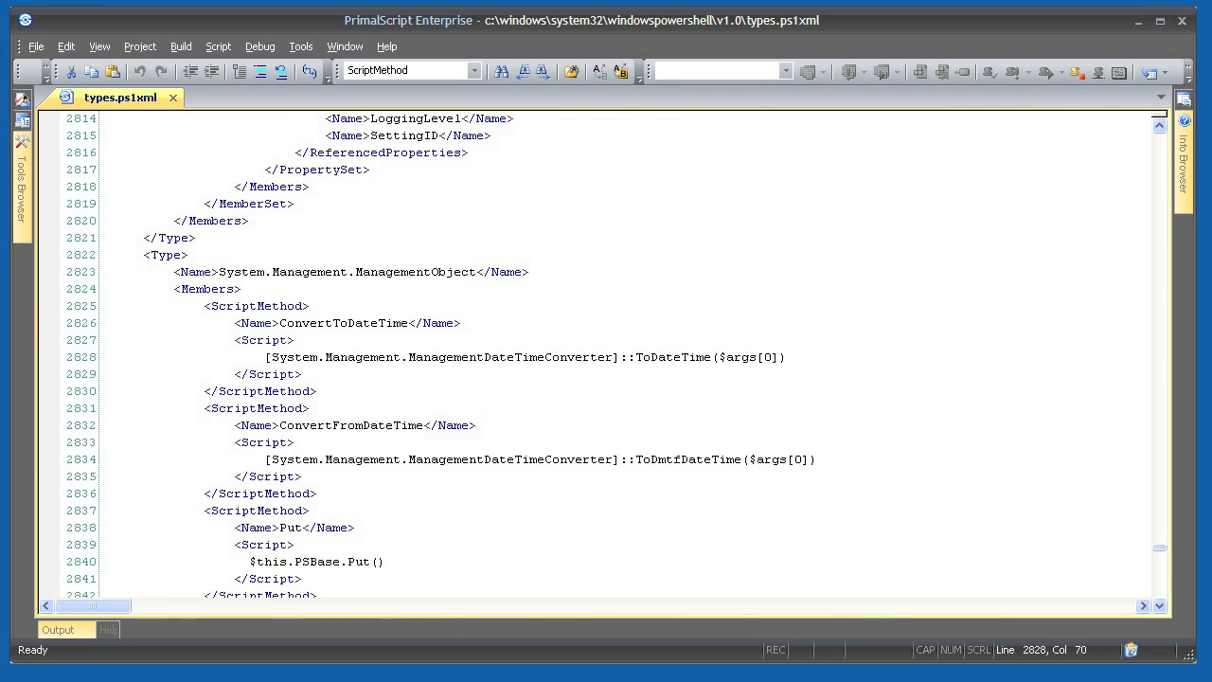
{"action": "double_click", "coordinate": [674, 356]}
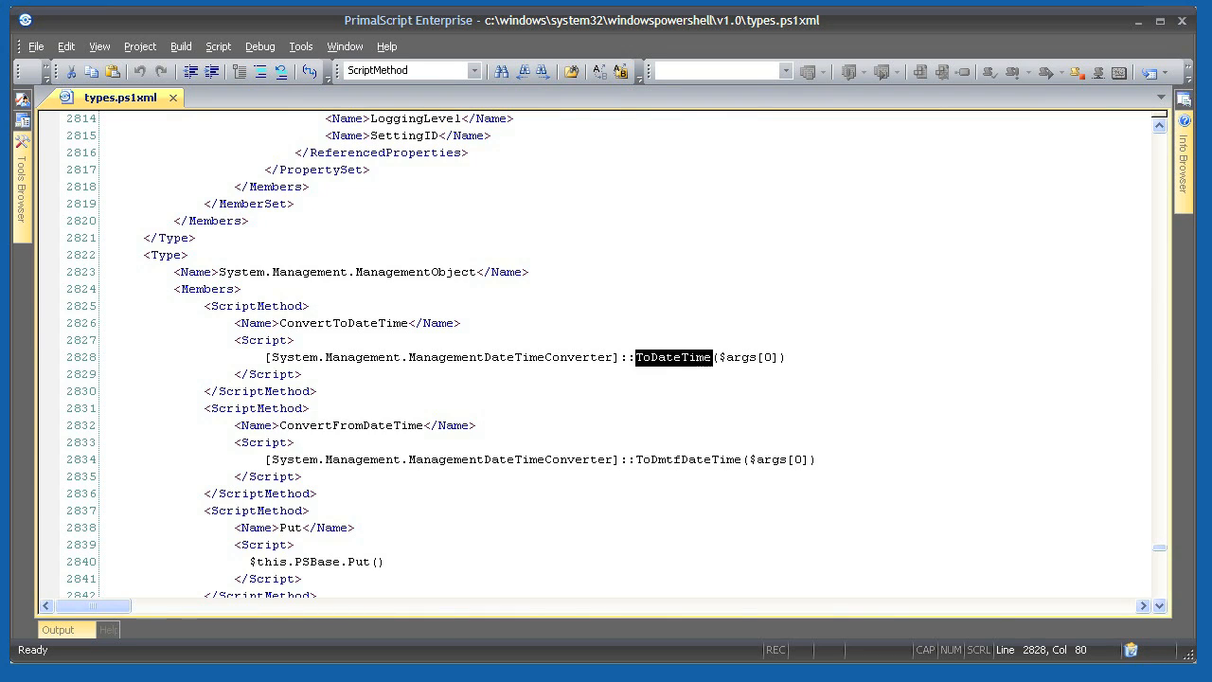
{"action": "left_click", "coordinate": [785, 356]}
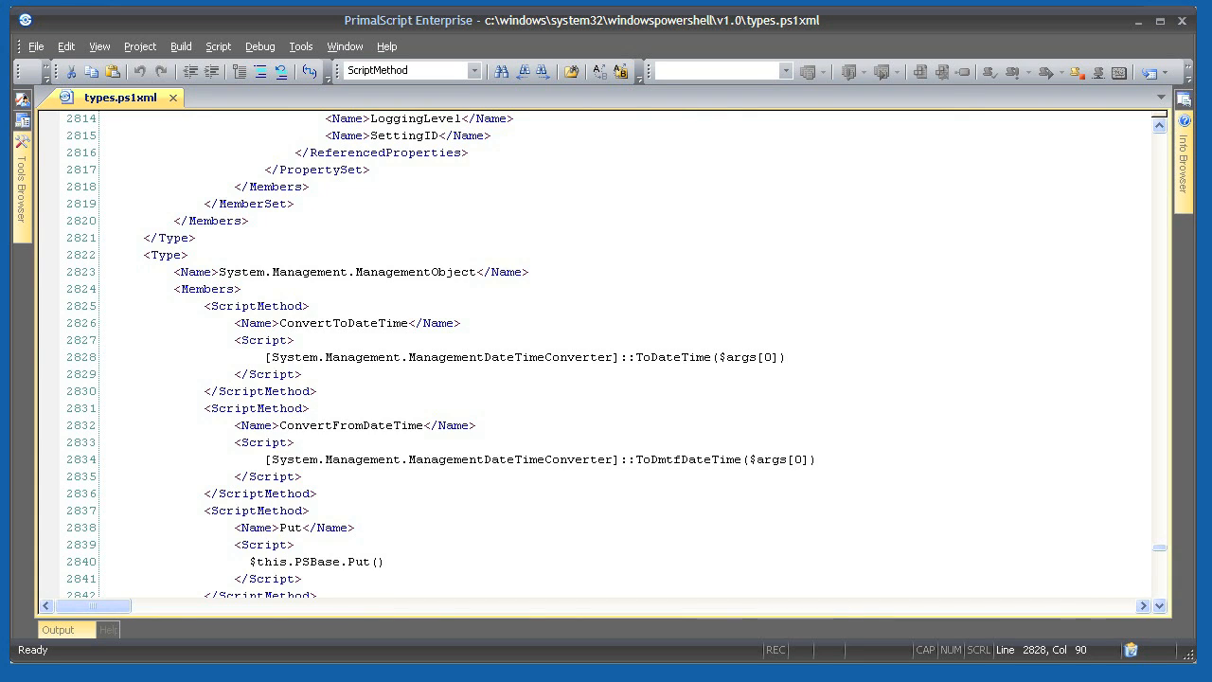
{"action": "left_click", "coordinate": [783, 356]}
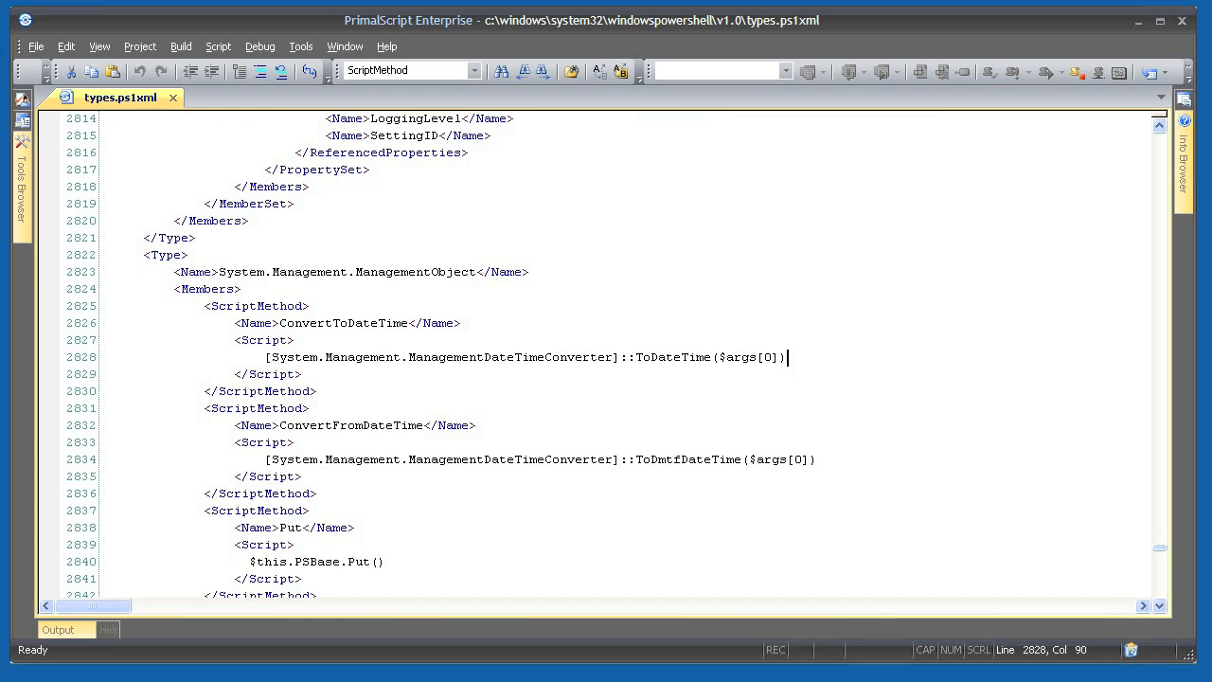
{"action": "double_click", "coordinate": [747, 356]}
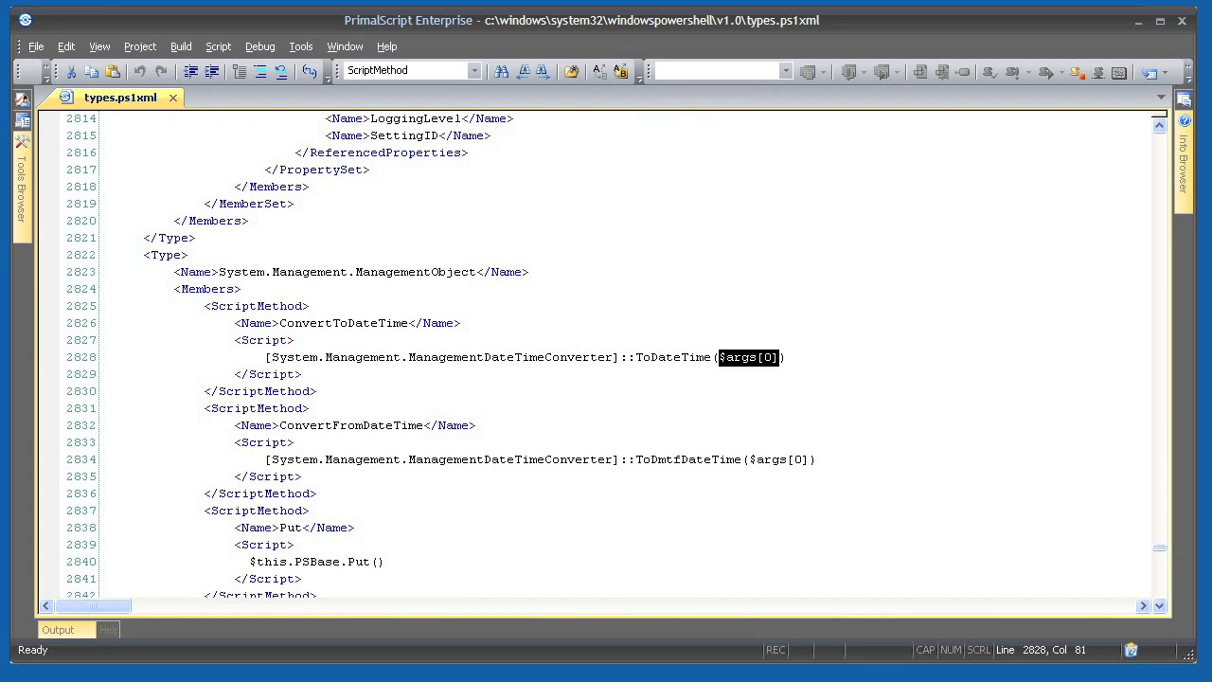
{"action": "left_click", "coordinate": [784, 356]}
{"action": "type", "text": ".process"}
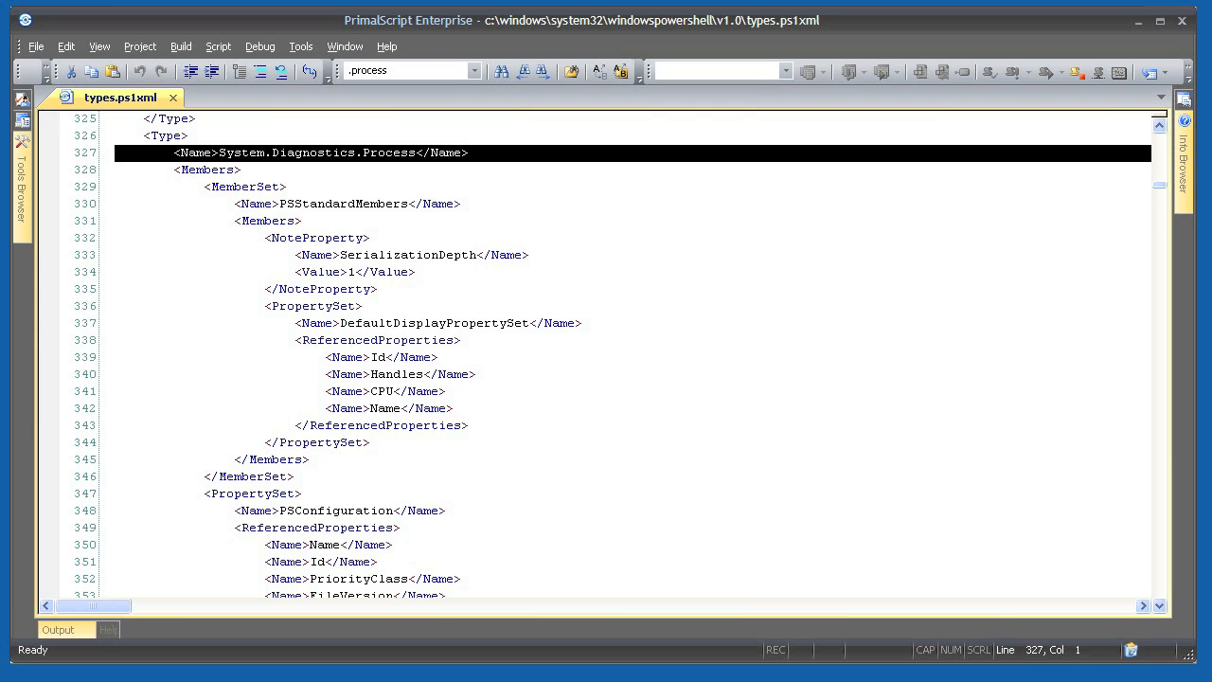
Review the PSConfiguration property set's Name reference, then run ps | gm in PowerShell and start clearing the screen
{"action": "scroll", "scroll_direction": "down", "scroll_amount": 3}
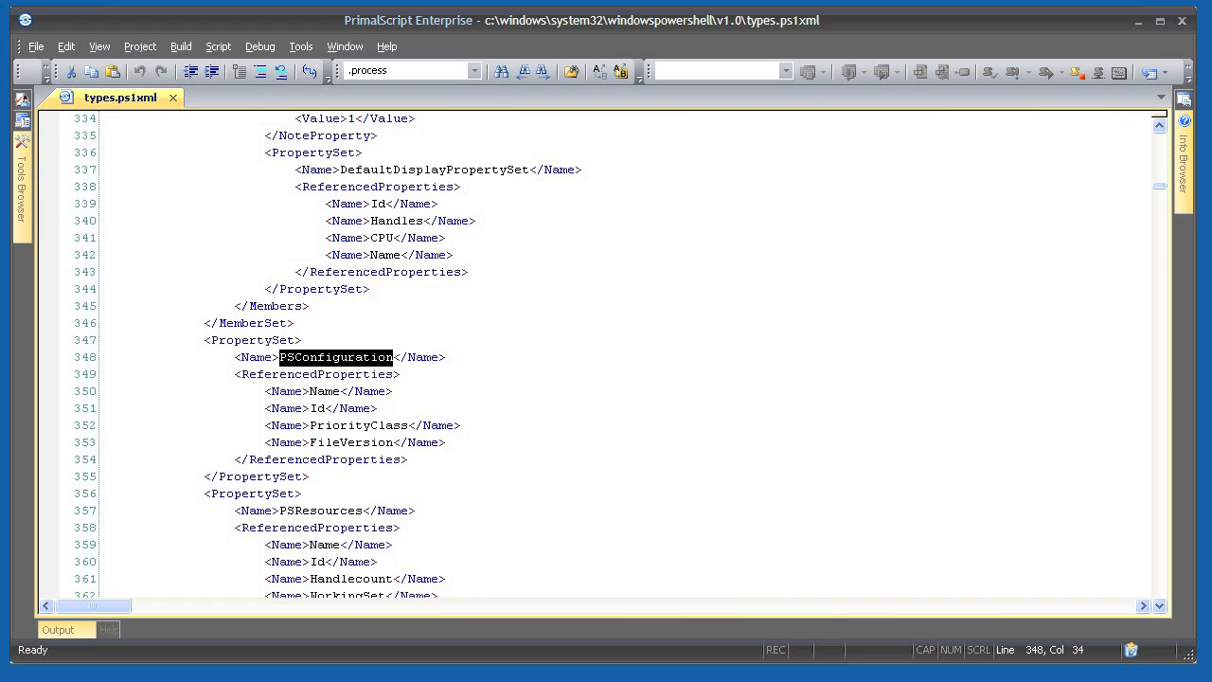
{"action": "left_click", "coordinate": [318, 390]}
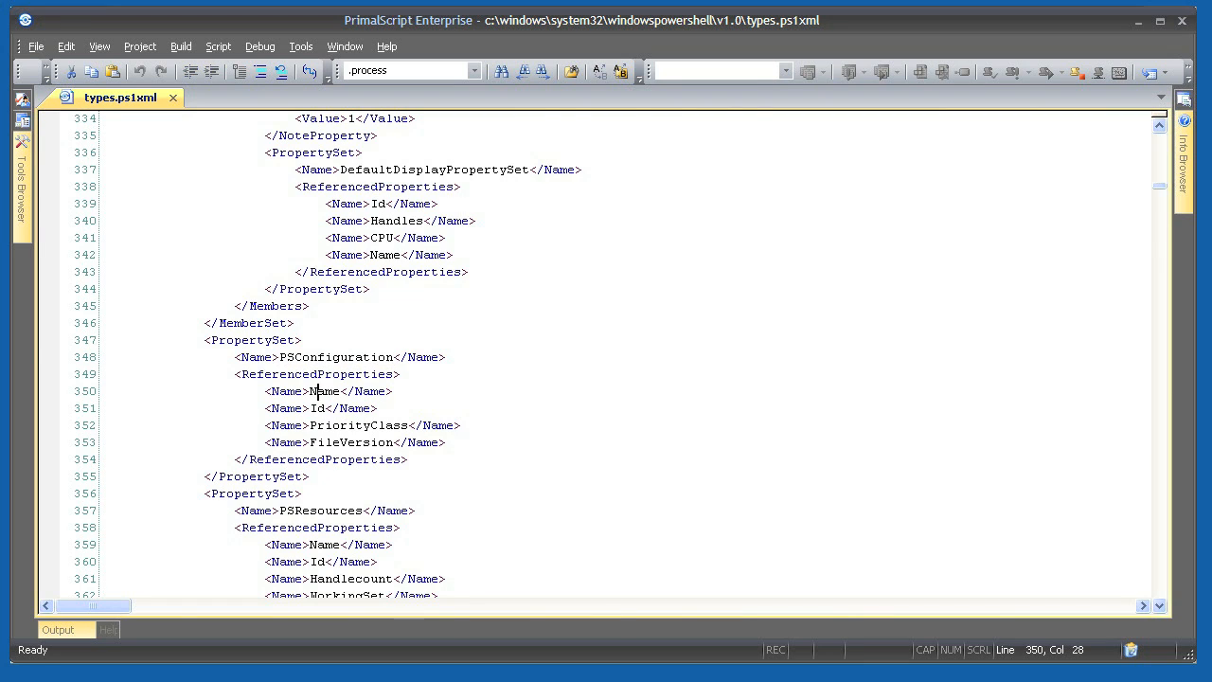
{"action": "double_click", "coordinate": [358, 425]}
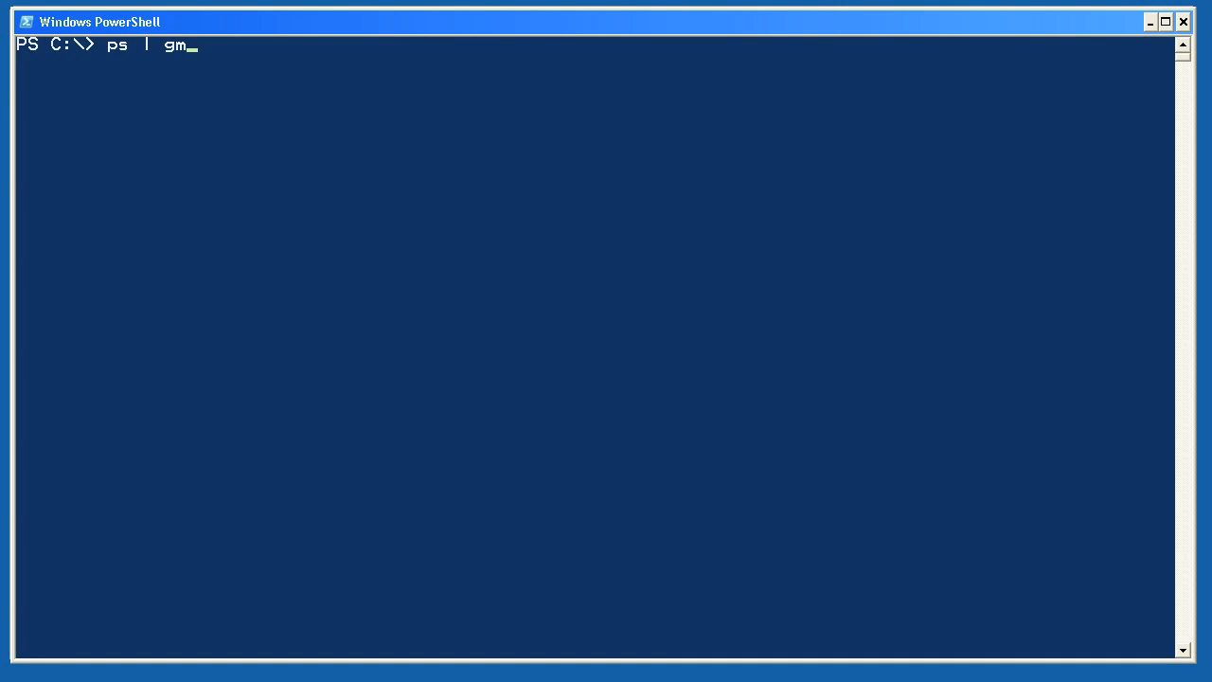
{"action": "key", "text": "Enter"}
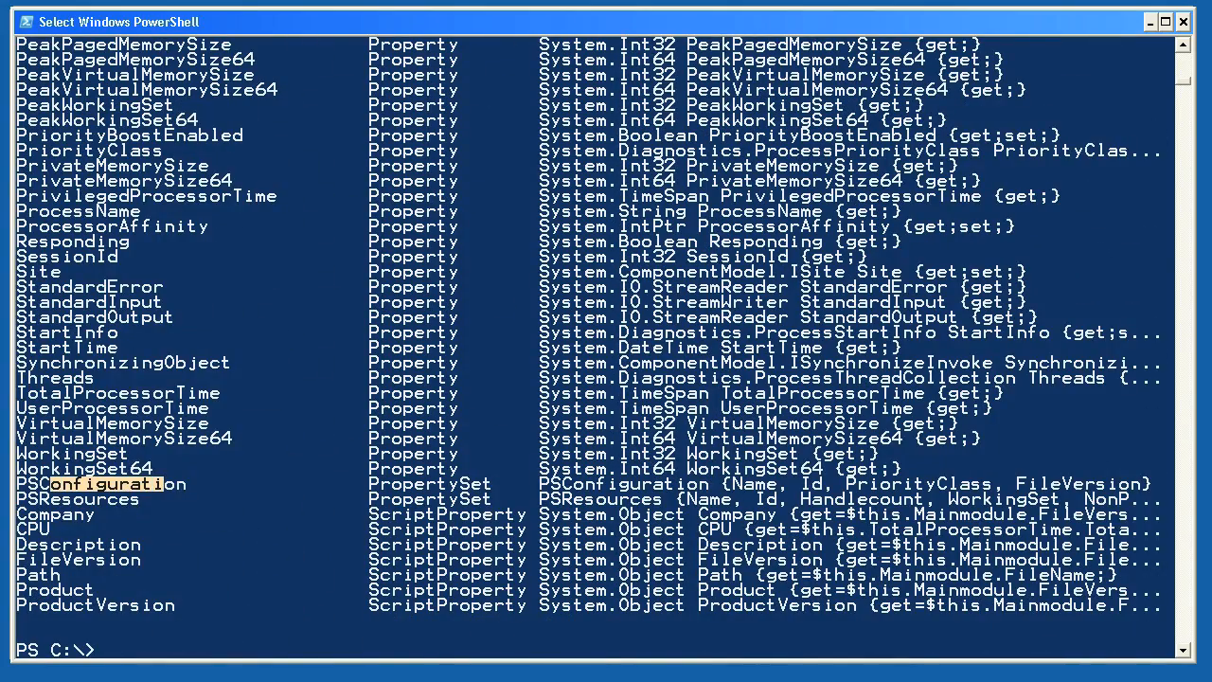
{"action": "type", "text": "cls"}
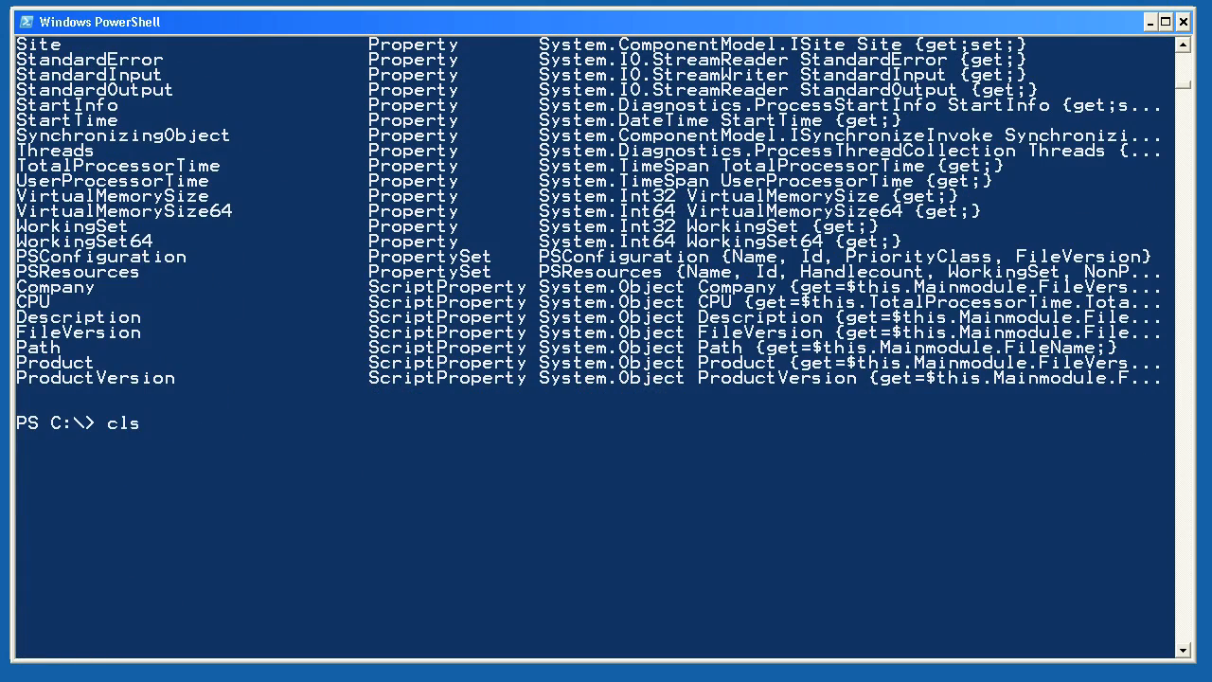
Run get-process | select psconfiguration to list processes by their PSConfiguration property set
{"action": "type", "text": "get-process | select psconfiguration"}
{"action": "type", "text": "$"}
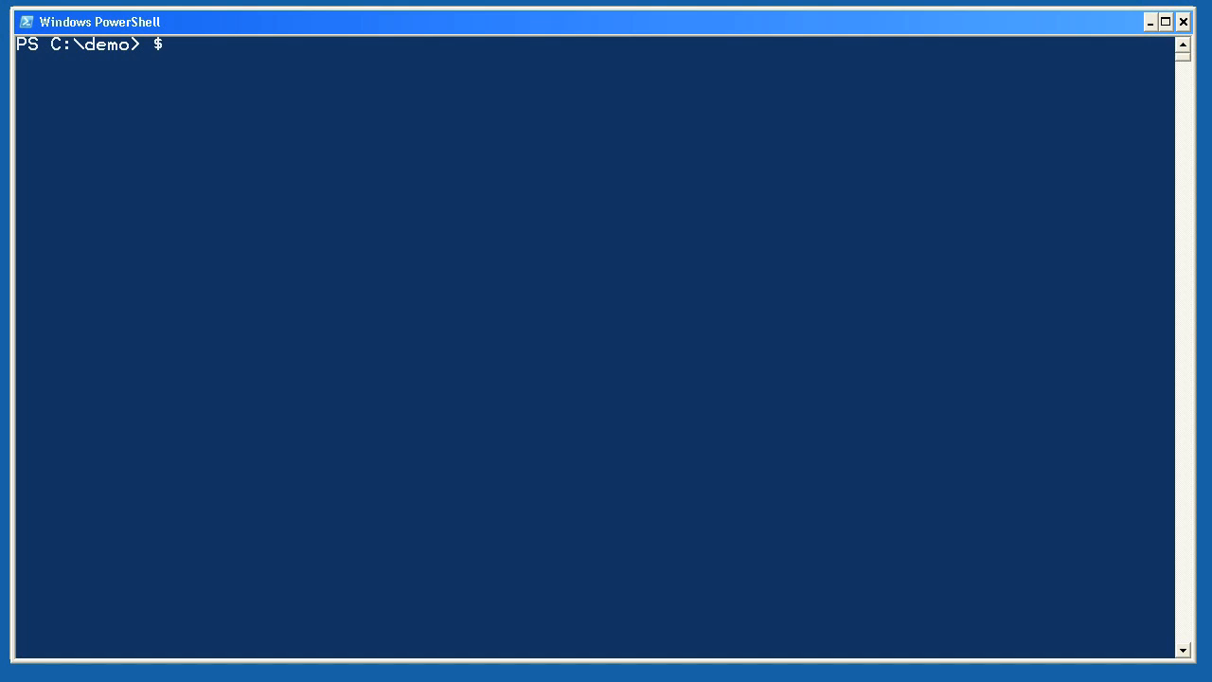
Assign $s = "String", list its members with gm, then compare $s.CharacterCount with $s.Length
{"action": "type", "text": "s = \"String\""}
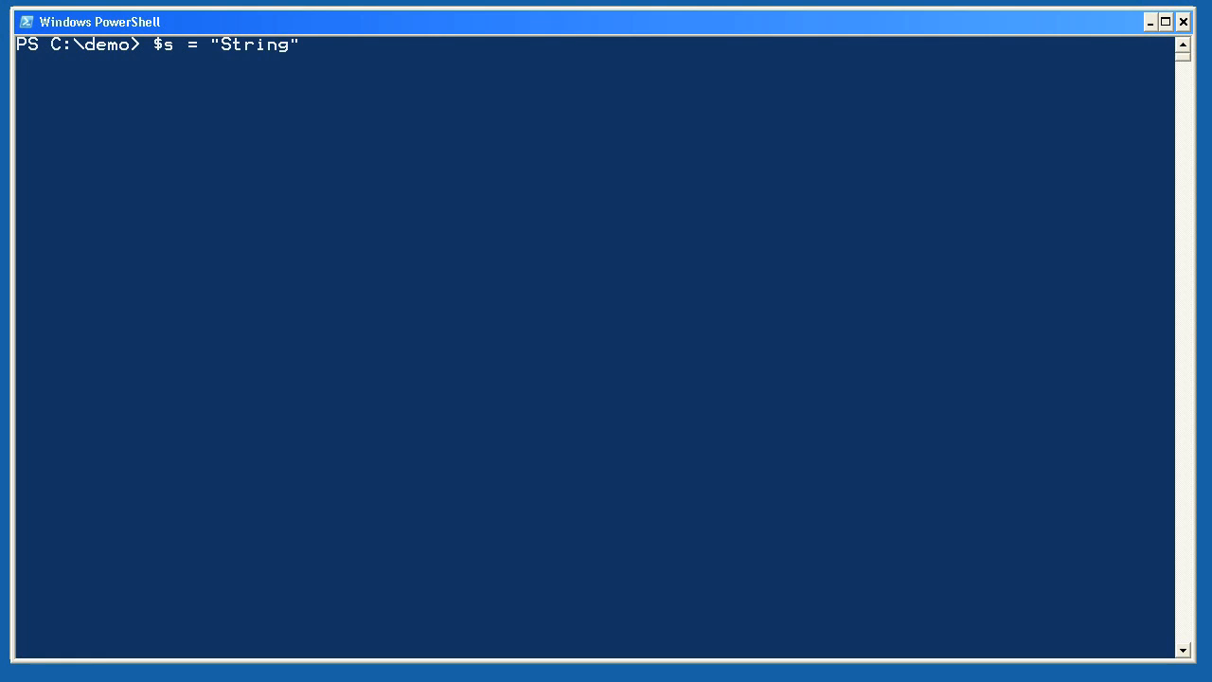
{"action": "type", "text": "$s |"}
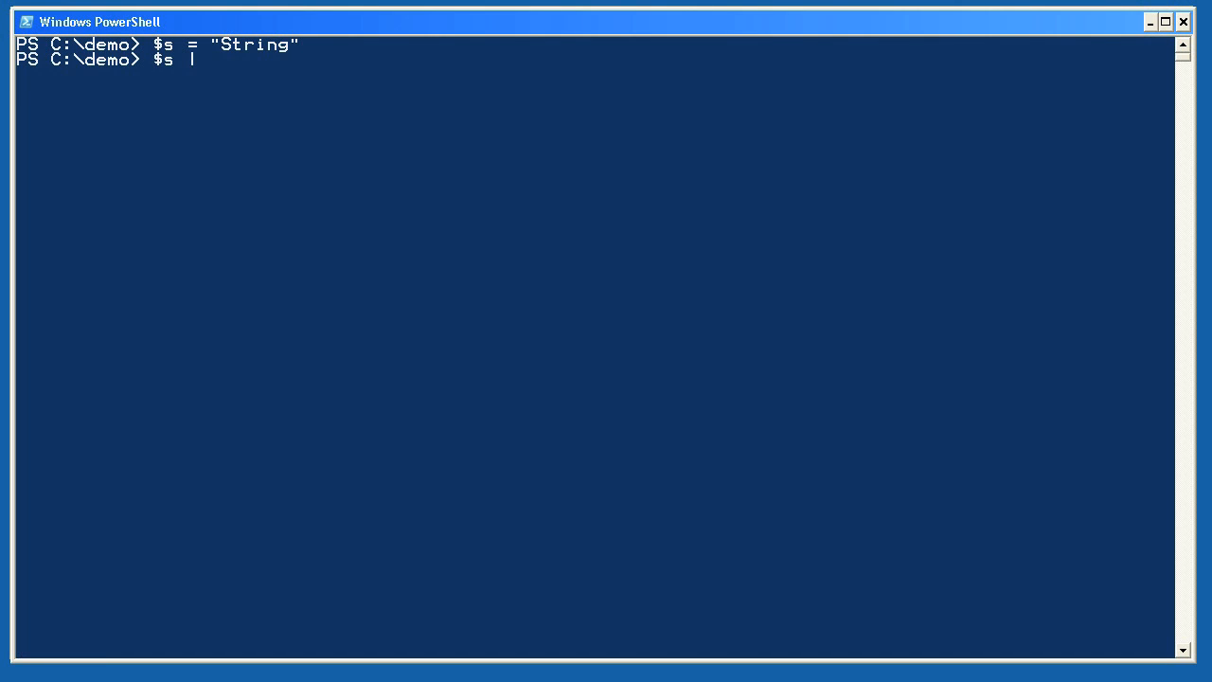
{"action": "type", "text": "gm"}
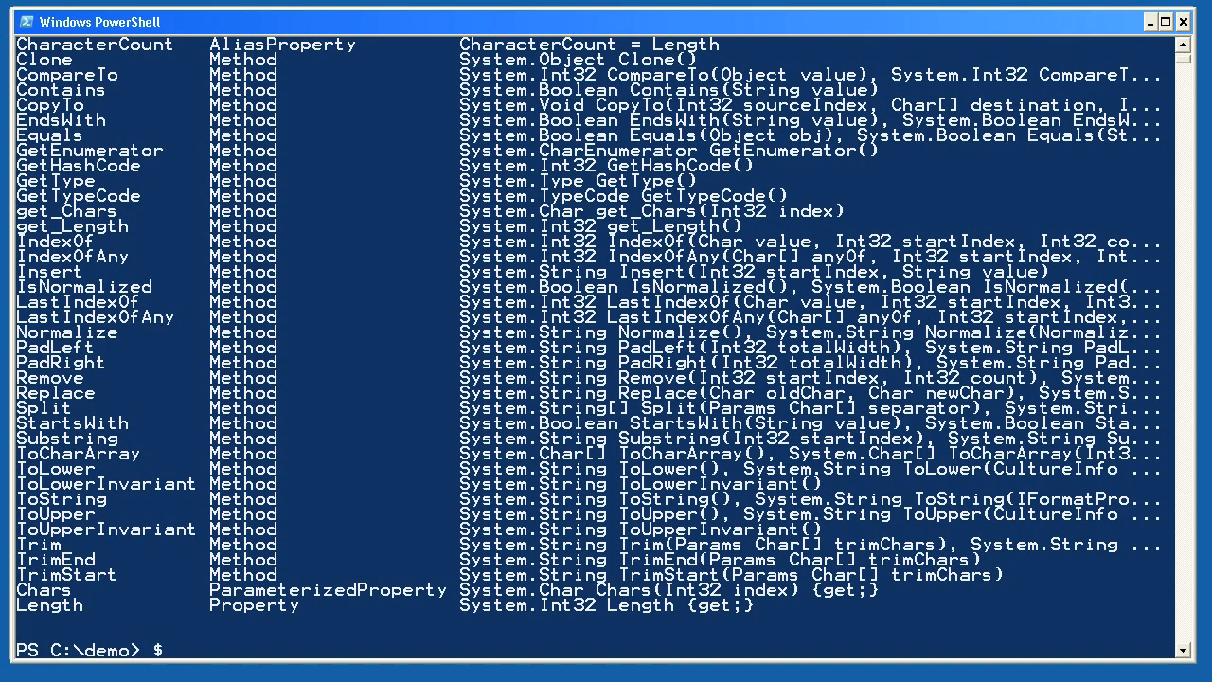
{"action": "type", "text": "$s.CharacterCount"}
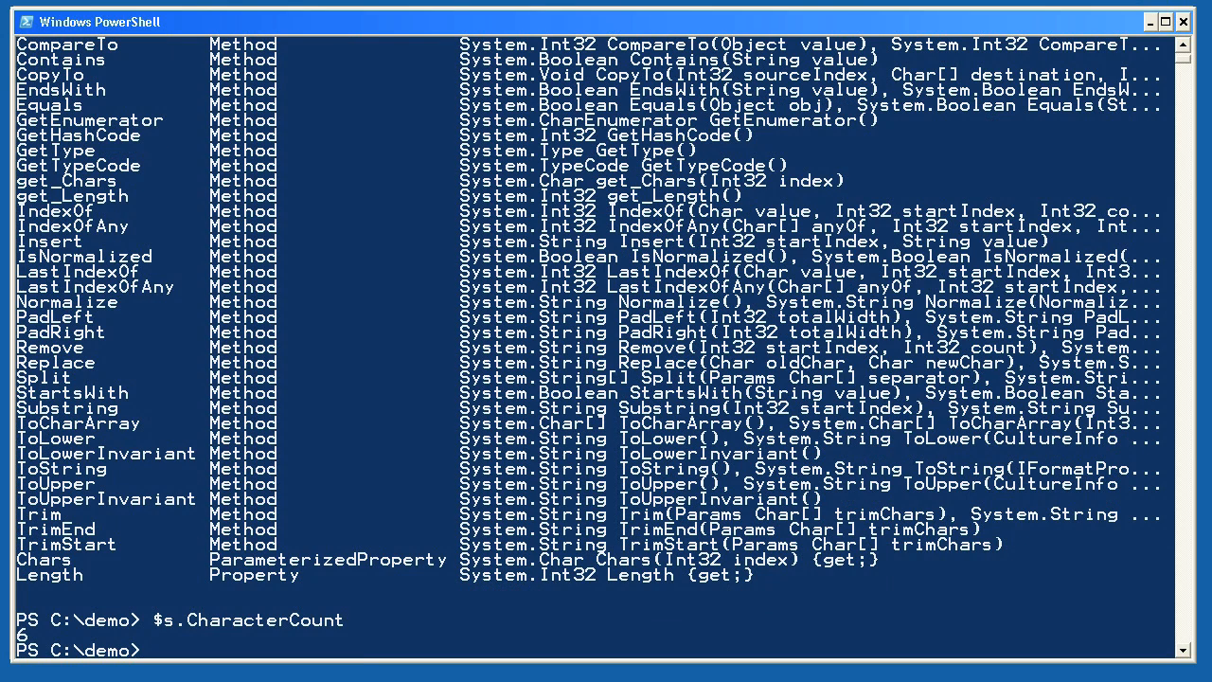
{"action": "type", "text": "$s.Length"}
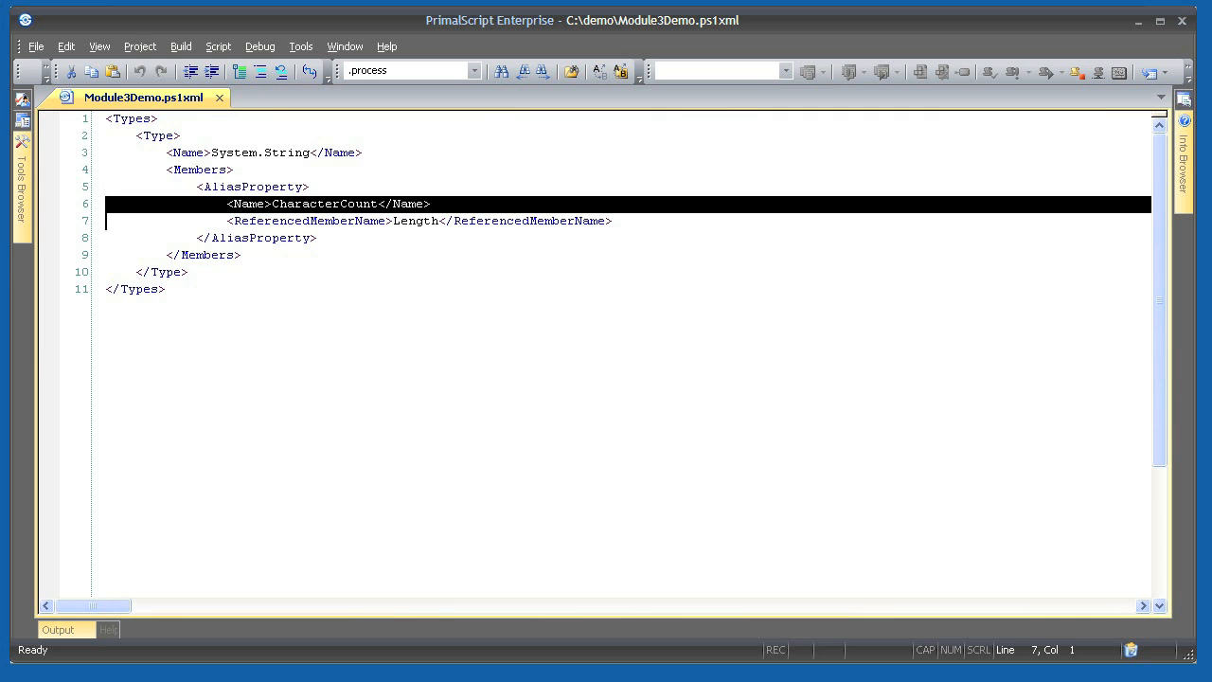
Step down through the AliasProperty lines of Module3Demo.ps1xml defining CharacterCount
{"action": "key", "text": "Down"}
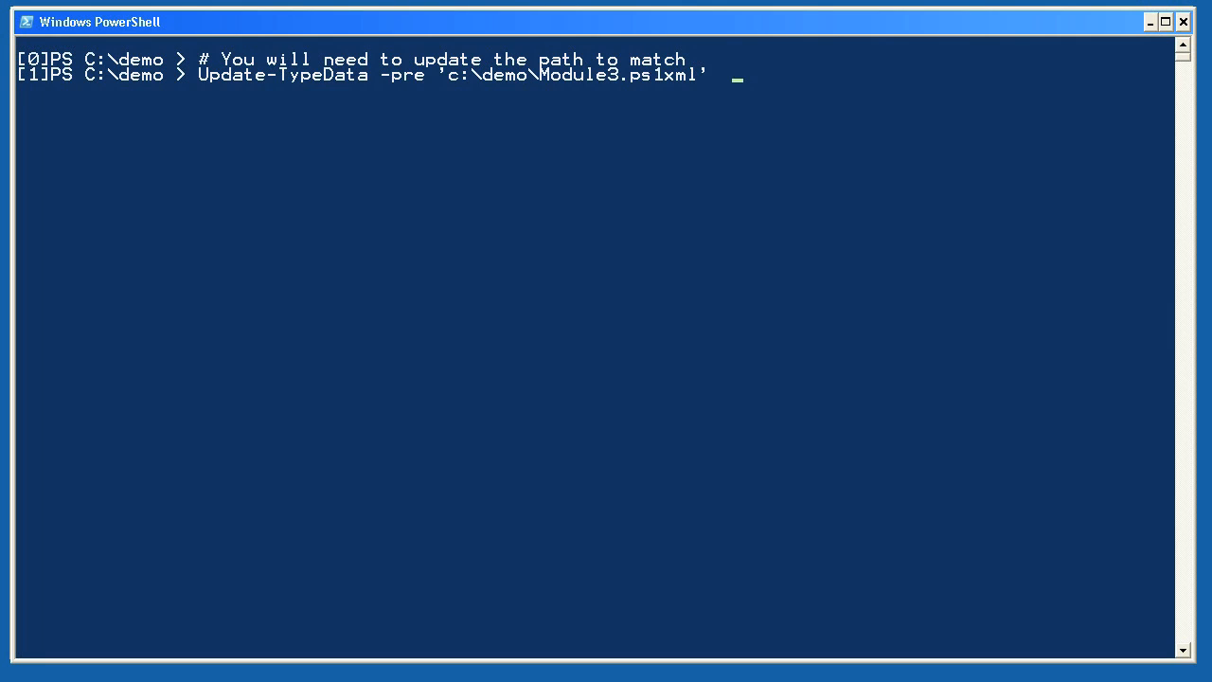
Run Update-TypeData -pre 'c:\demo\Module3.ps1xml' and review the Responding test output against localhost
{"action": "key", "text": "enter"}
{"action": "type", "text": "\"localhost\".responding()"}
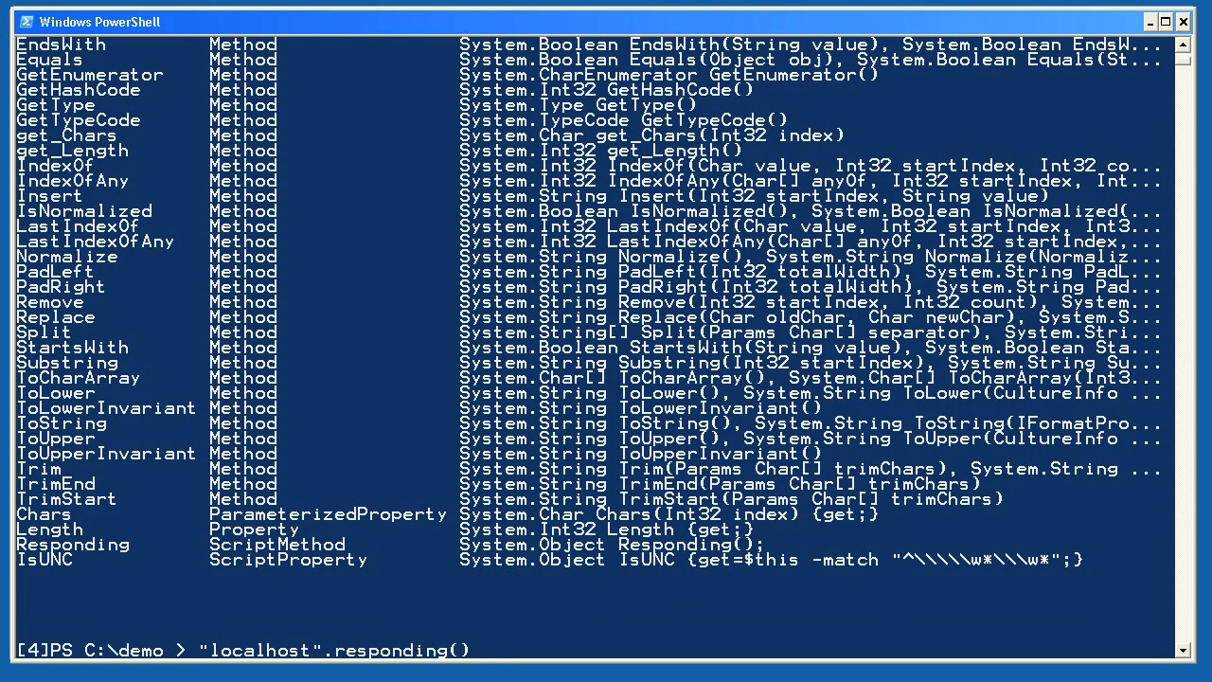
{"action": "scroll", "scroll_direction": "down", "scroll_amount": 3}
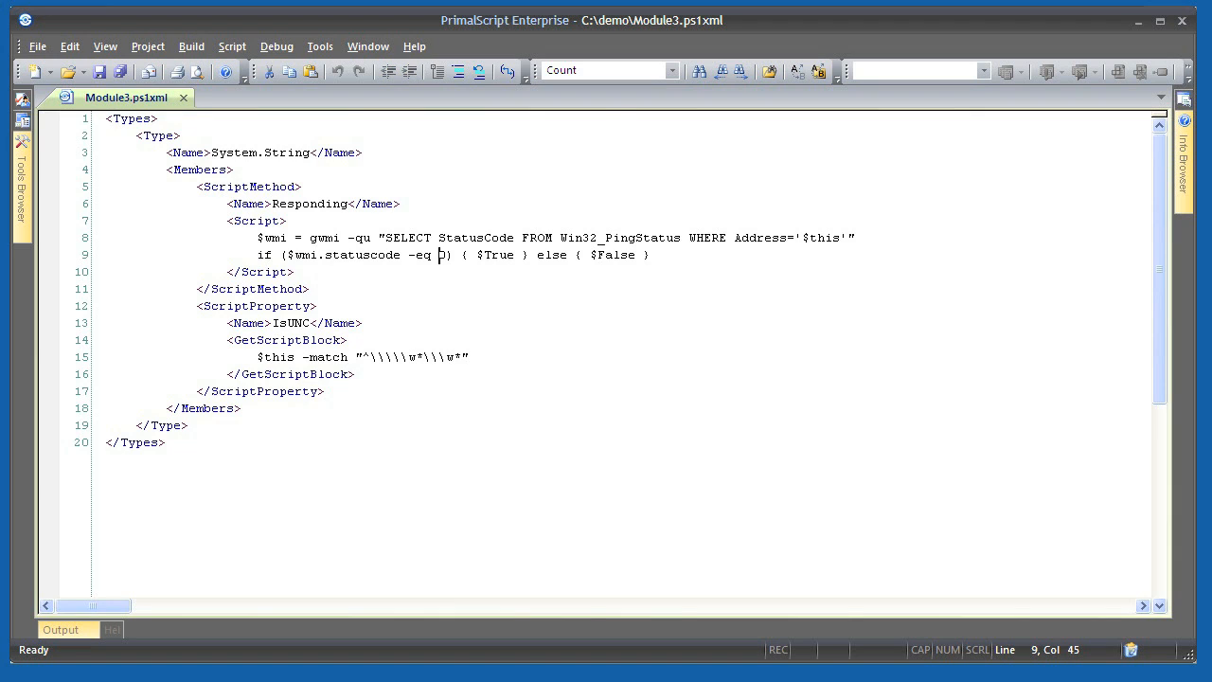
Highlight the 0 status code in Responding's ping check and $this in the IsUNC test
{"action": "double_click", "coordinate": [496, 254]}
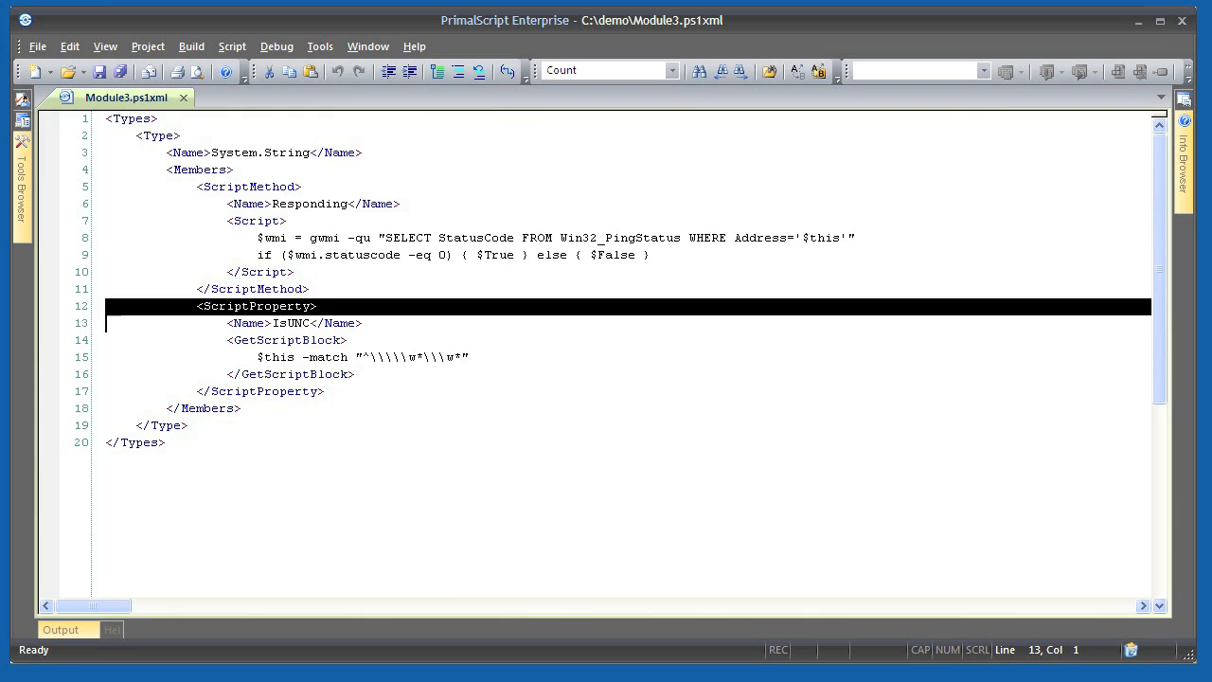
{"action": "double_click", "coordinate": [275, 356]}
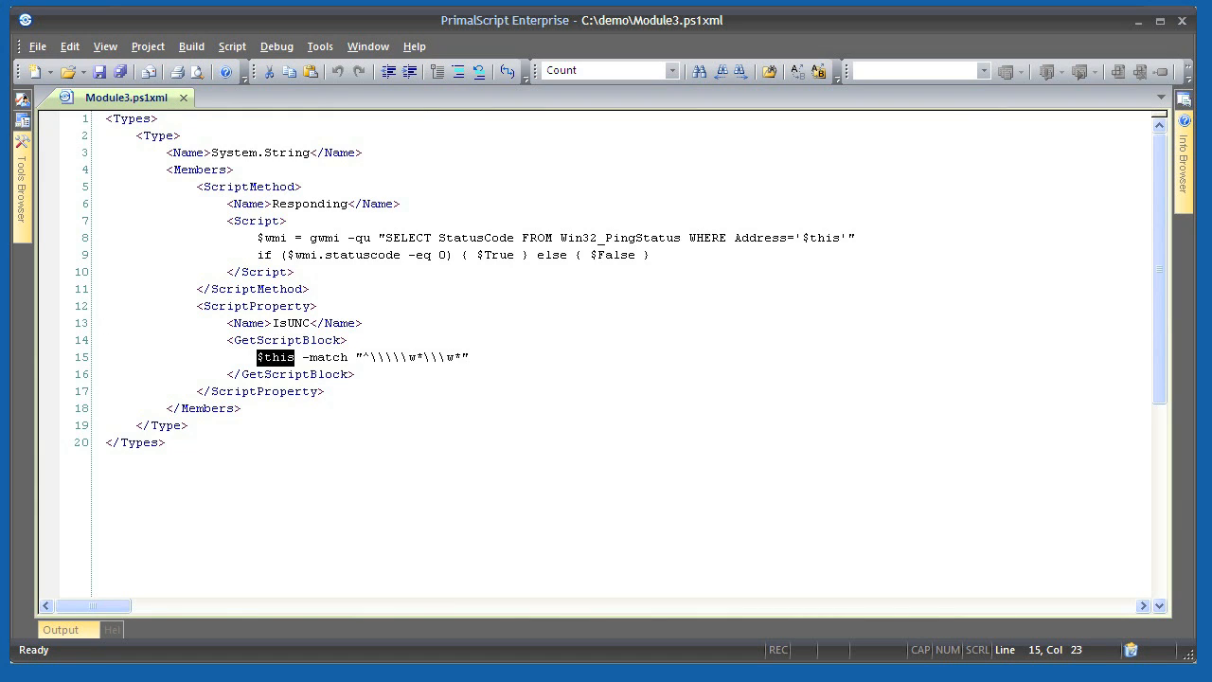